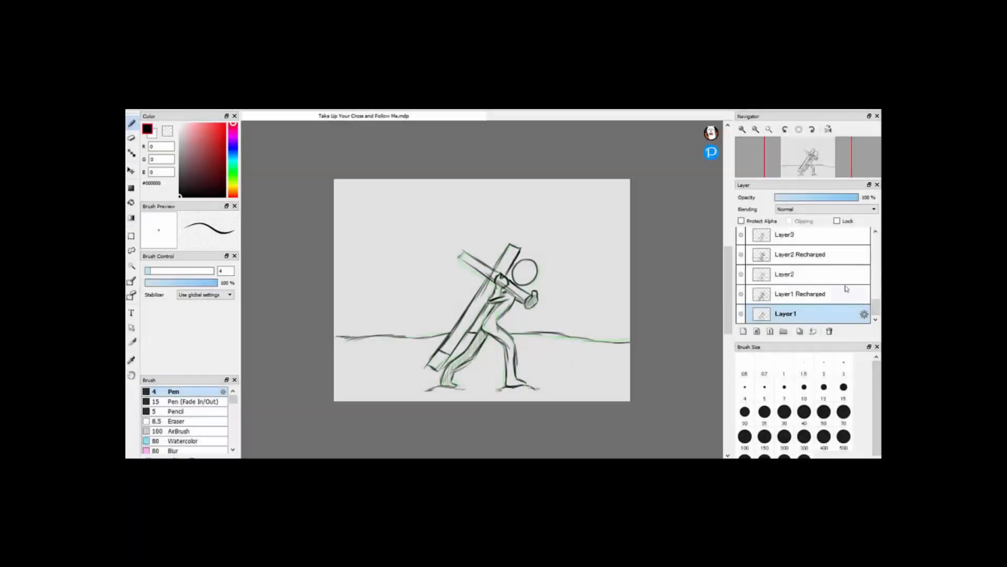
- Preview each onion-skinned frame of the cross-carrying walk, from the second frame through Layer12
{"action": "left_click", "coordinate": [799, 274]}
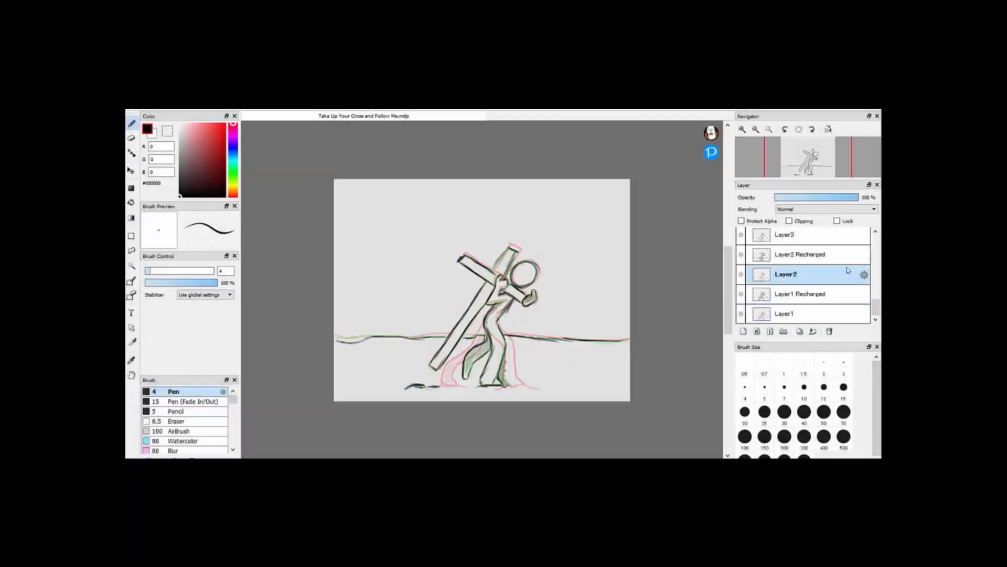
{"action": "left_click", "coordinate": [800, 254]}
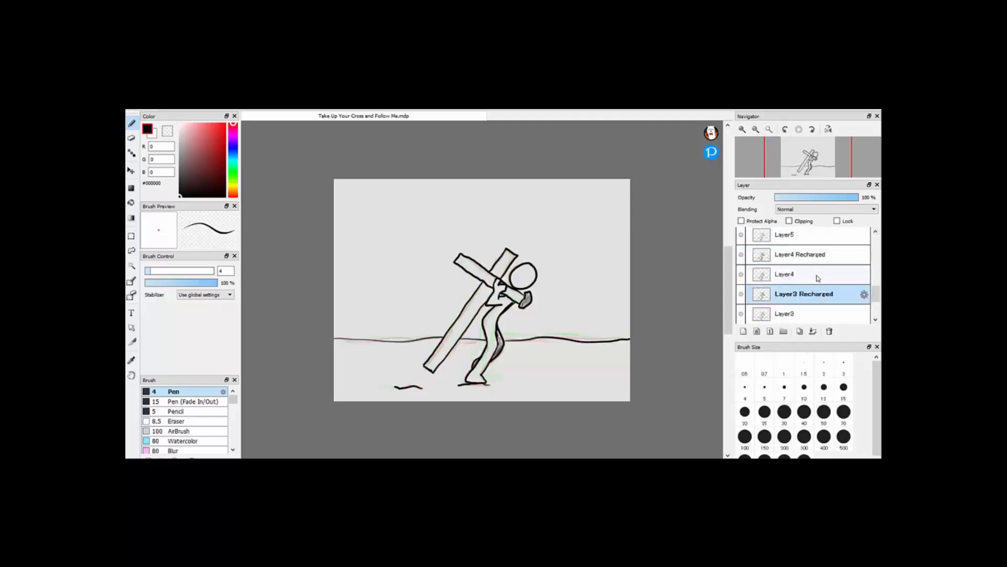
{"action": "left_click", "coordinate": [804, 254]}
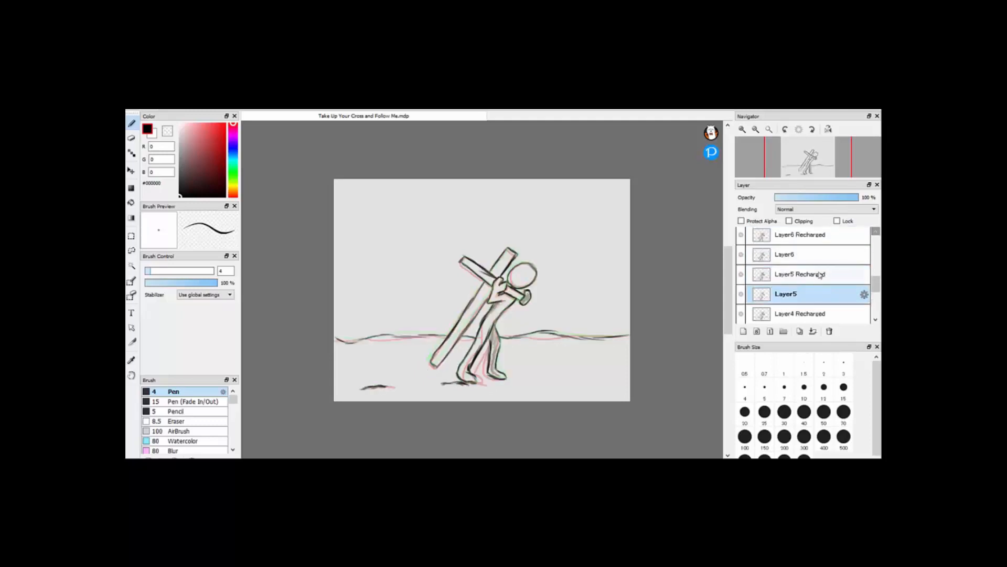
{"action": "left_click", "coordinate": [784, 253]}
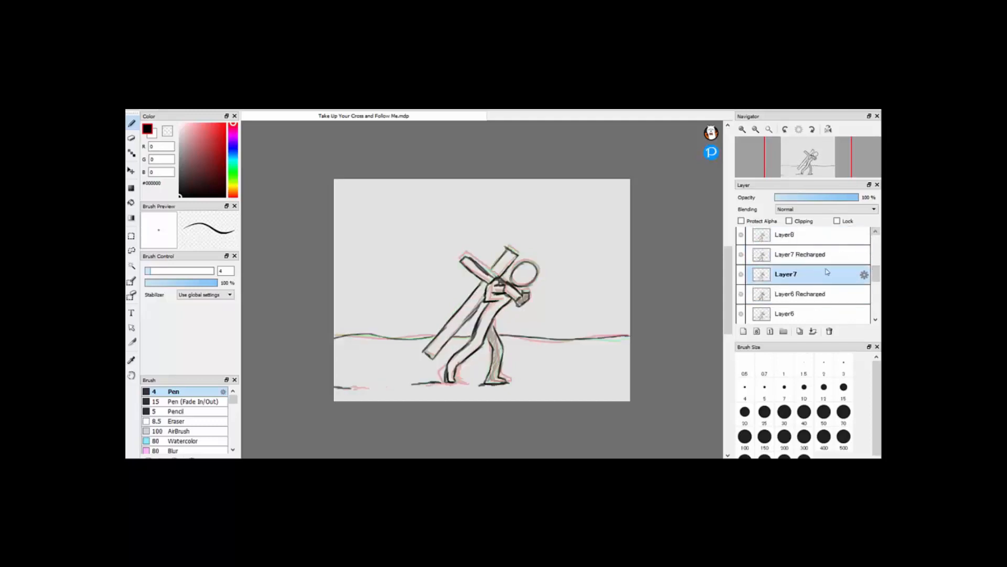
{"action": "left_click", "coordinate": [785, 235]}
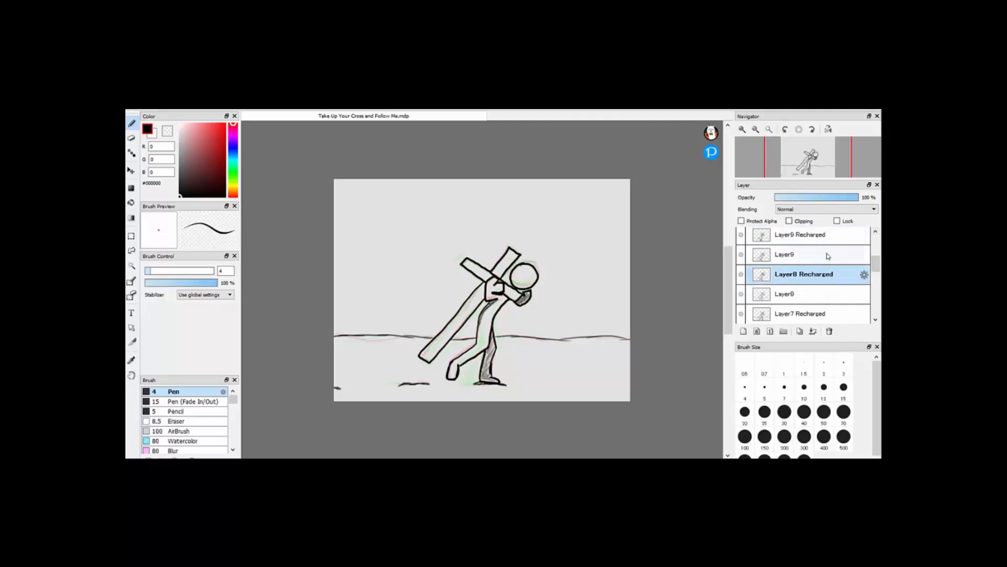
{"action": "left_click", "coordinate": [785, 255]}
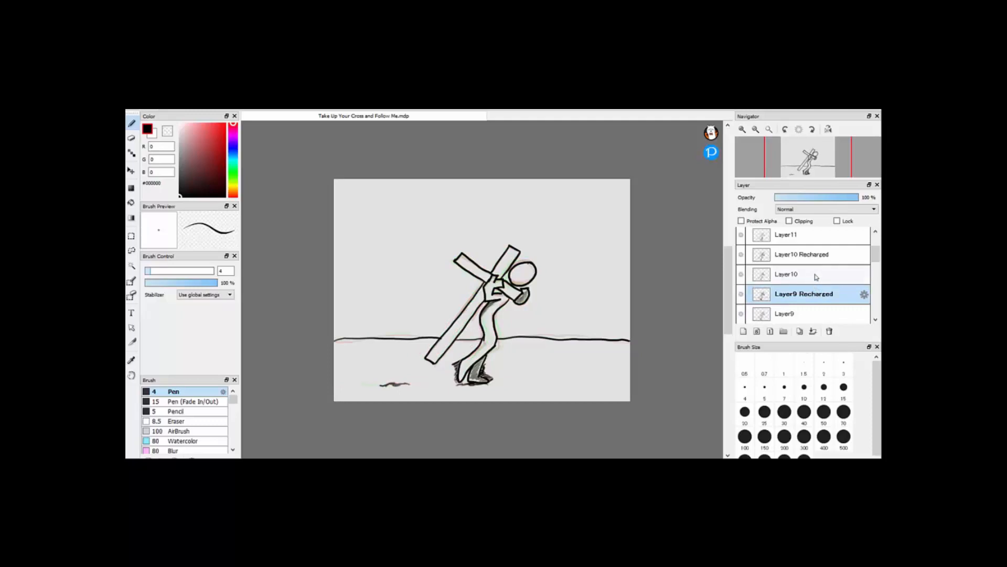
{"action": "left_click", "coordinate": [786, 274]}
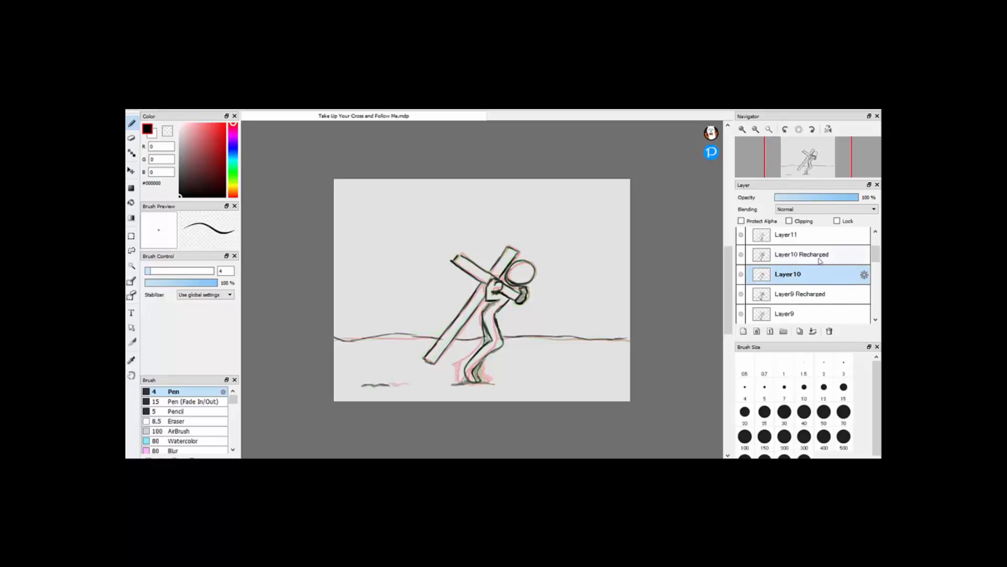
{"action": "left_click", "coordinate": [802, 254]}
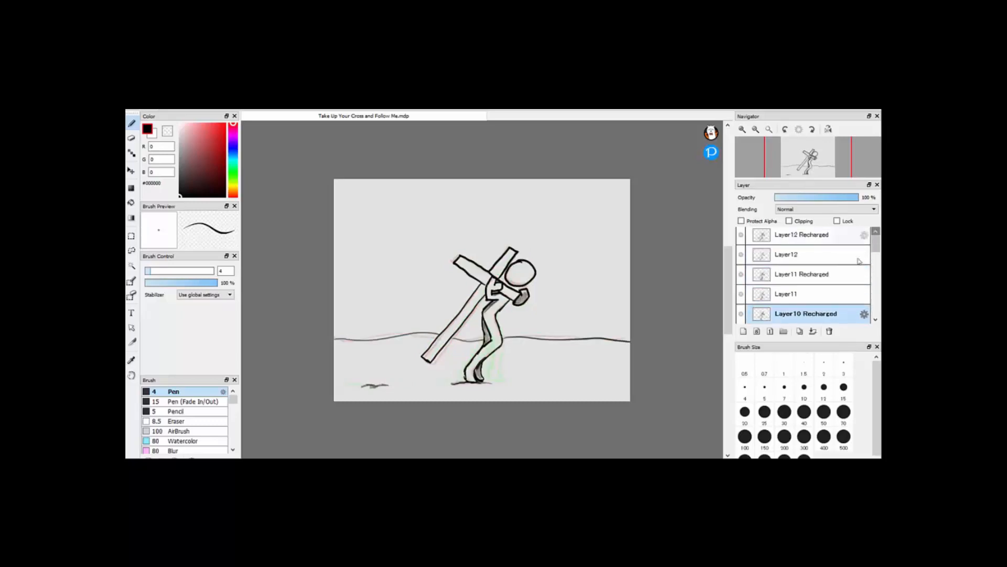
{"action": "left_click", "coordinate": [799, 275]}
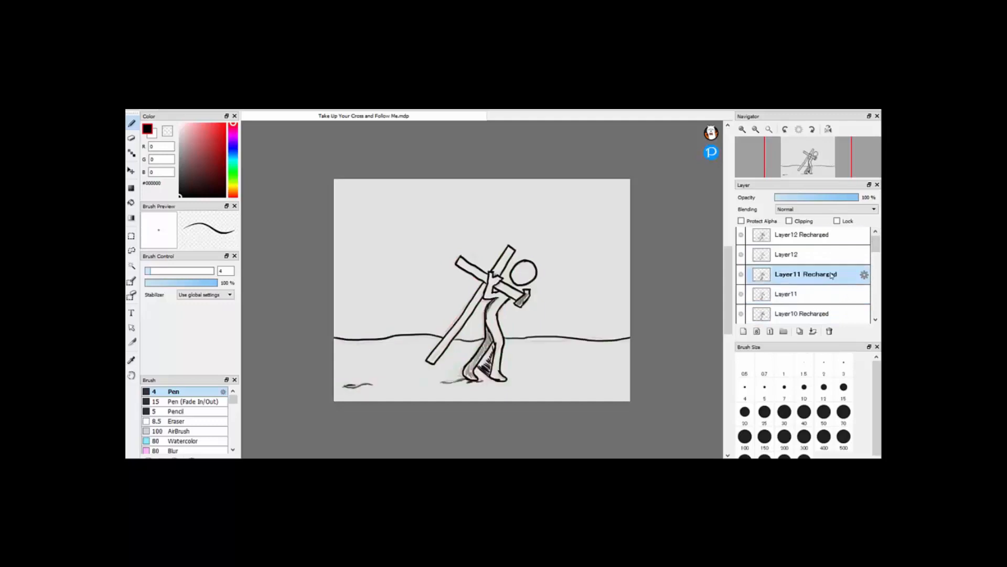
{"action": "left_click", "coordinate": [786, 254]}
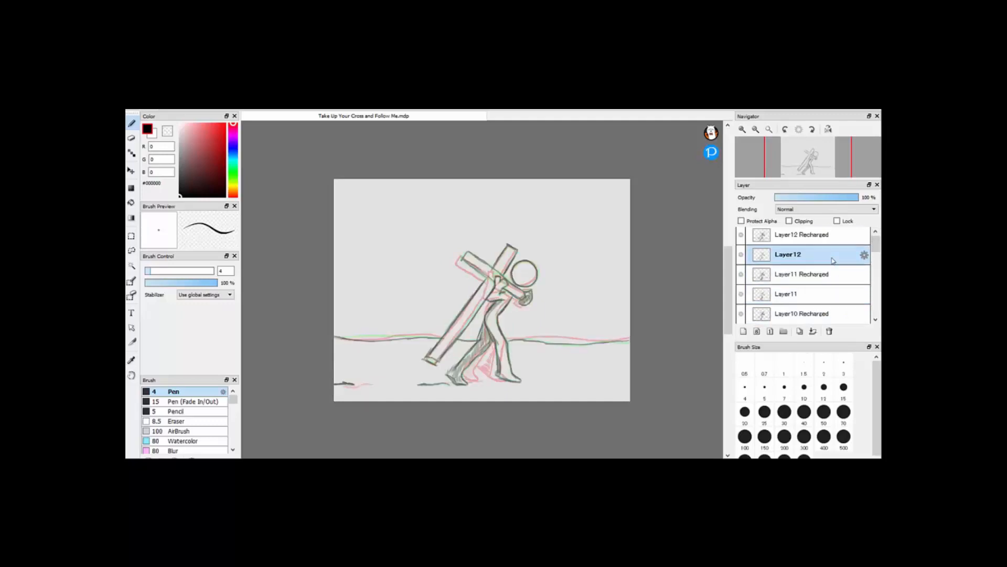
{"action": "left_click", "coordinate": [804, 235]}
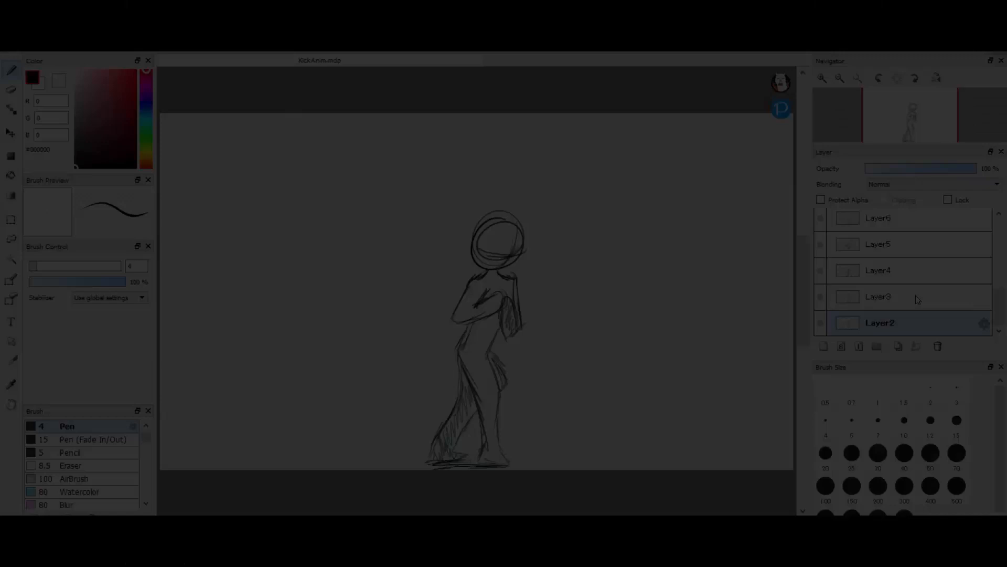
- Preview kick frames Layer3, 4, 6, 8, 11 and 13: leg raising, extended, stepping down
{"action": "left_click", "coordinate": [880, 296]}
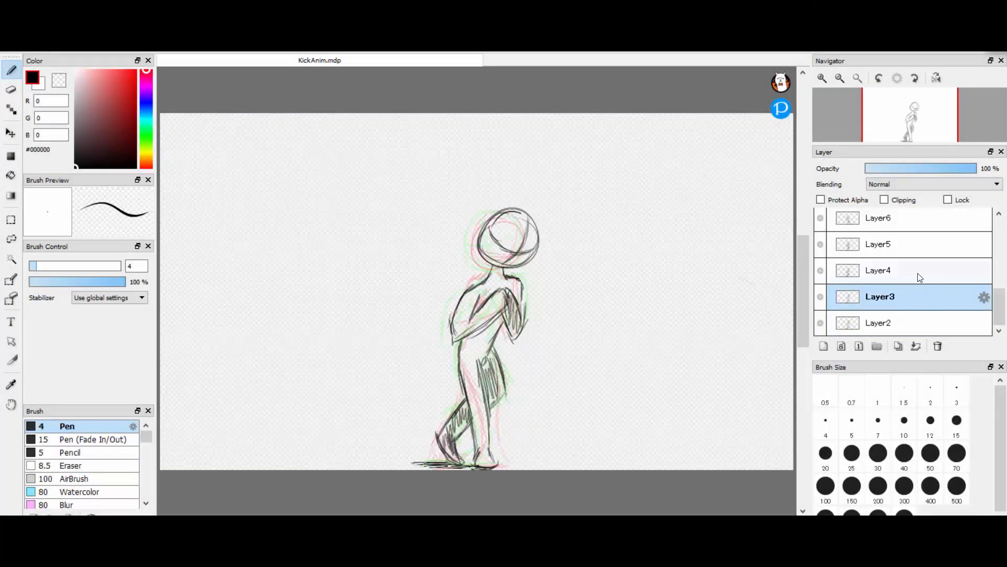
{"action": "left_click", "coordinate": [878, 269]}
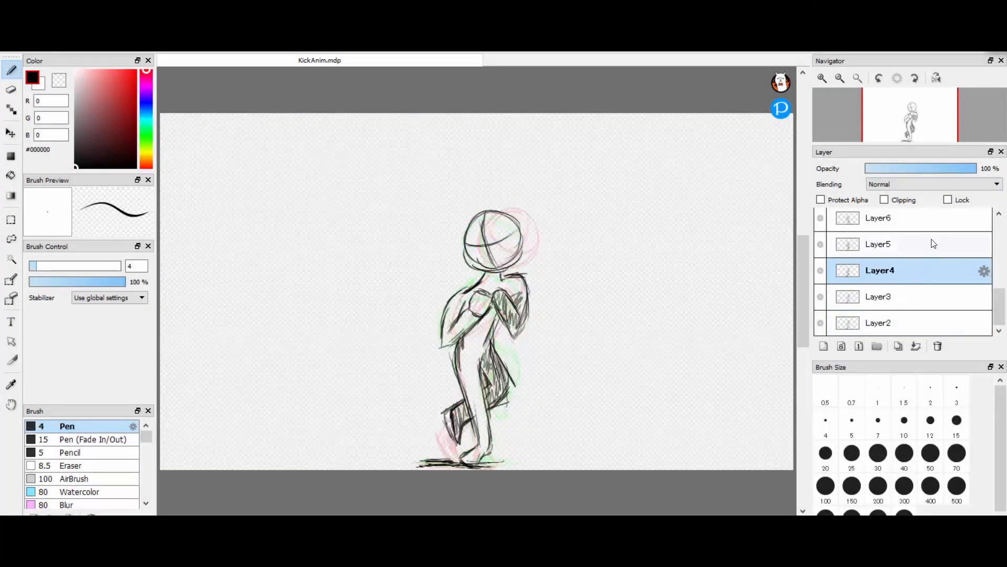
{"action": "left_click", "coordinate": [878, 217]}
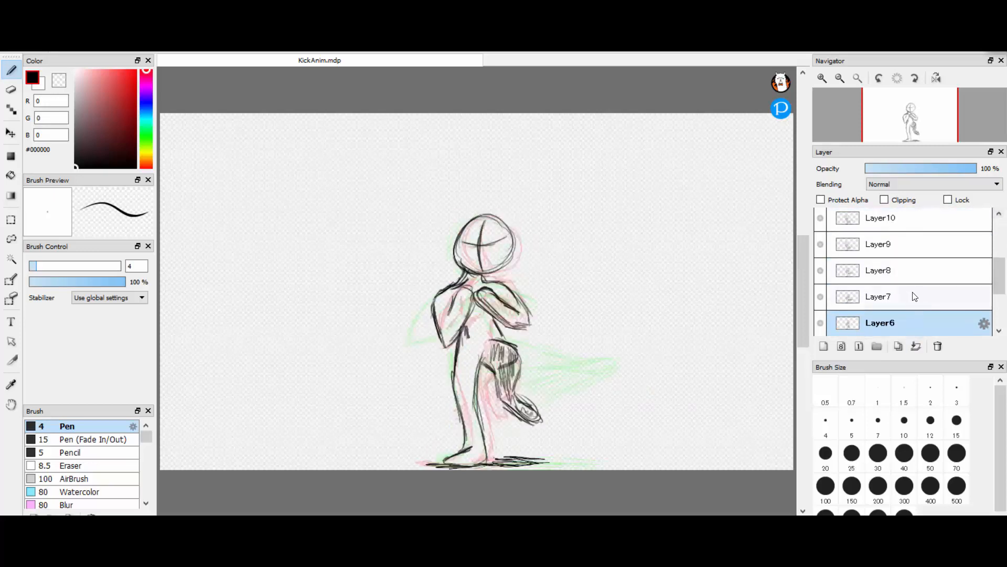
{"action": "left_click", "coordinate": [899, 270]}
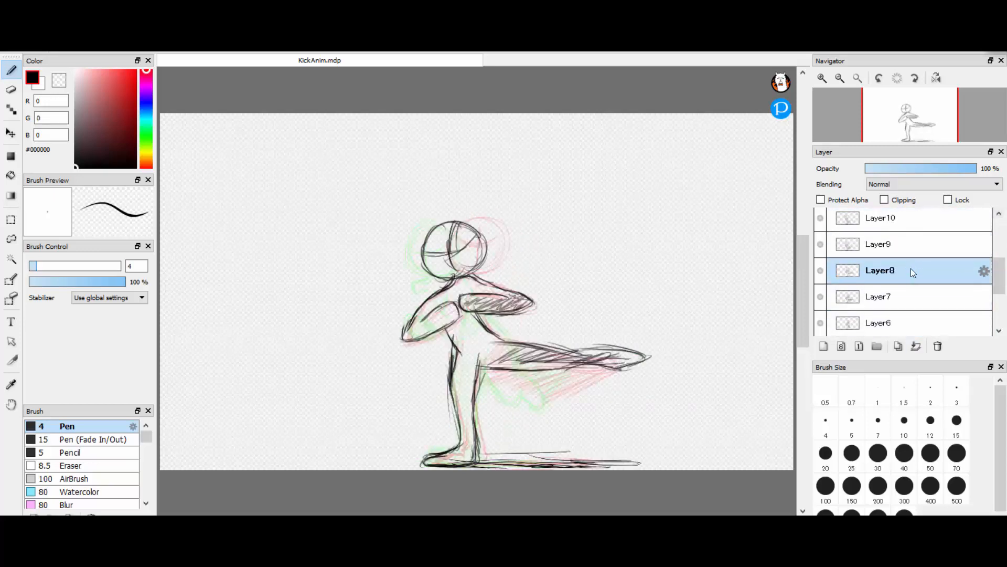
{"action": "left_click", "coordinate": [881, 244]}
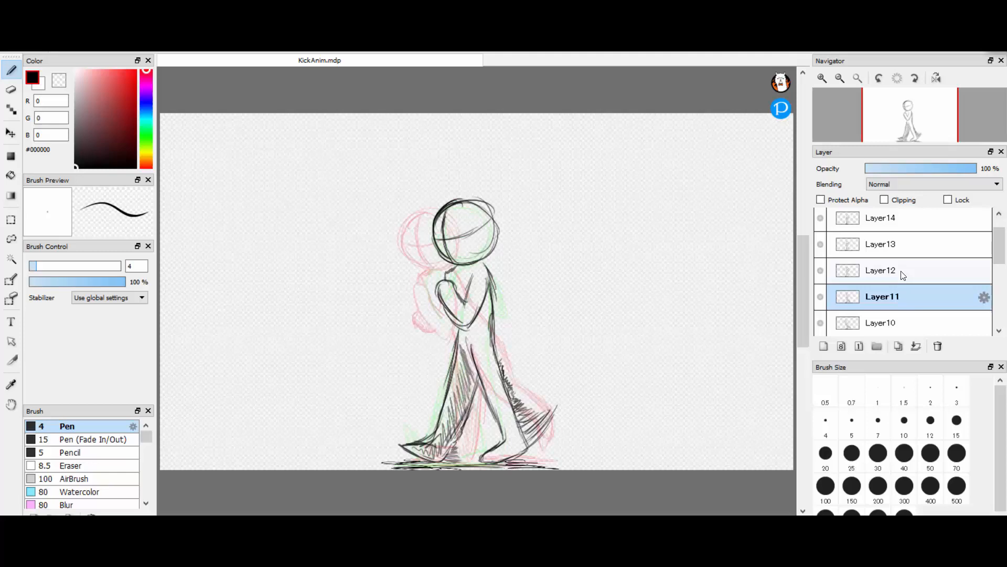
{"action": "left_click", "coordinate": [882, 244]}
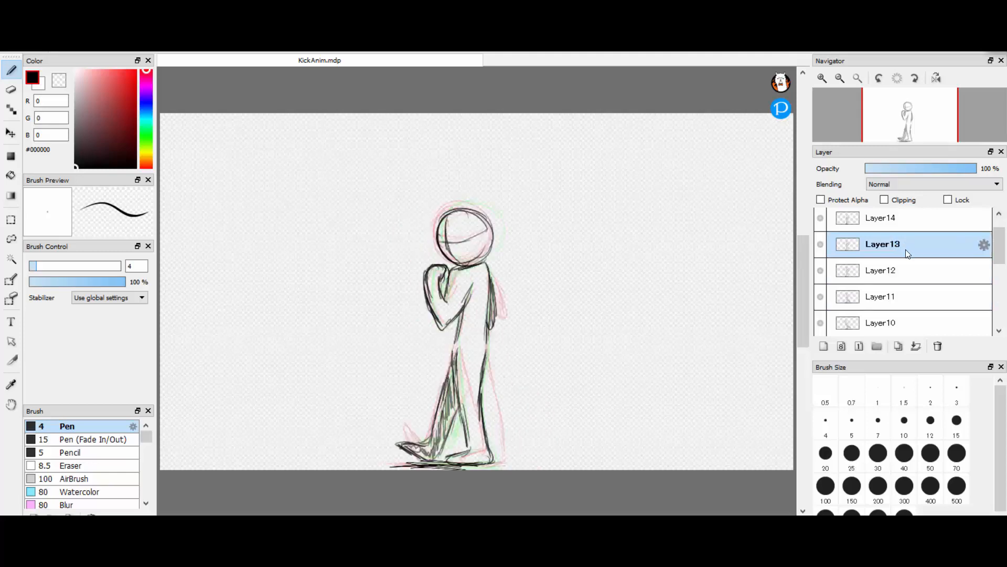